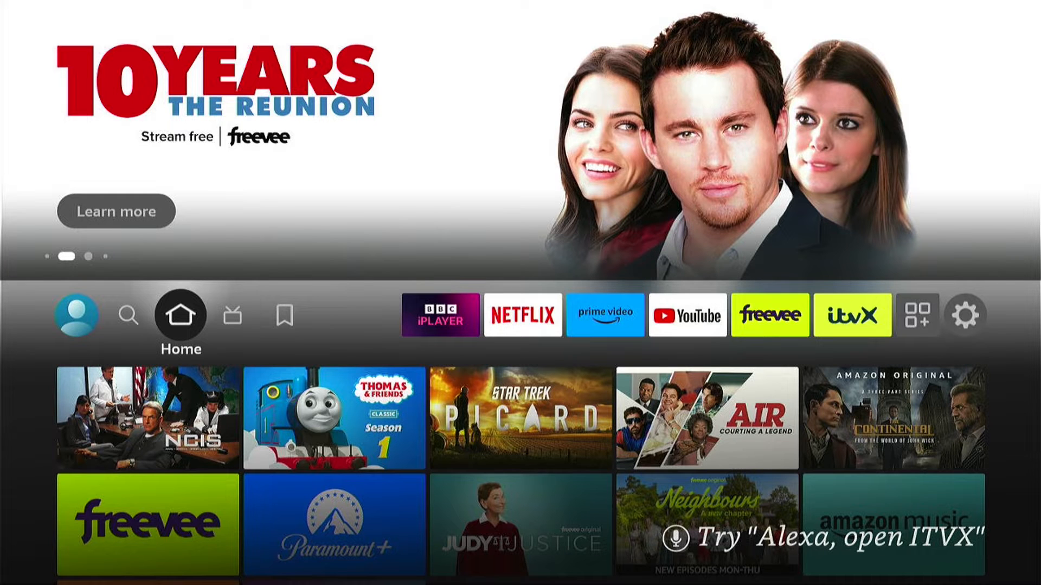
# Step: Go from the app row through the settings gear to My Fire TV
pyautogui.click(284, 315)
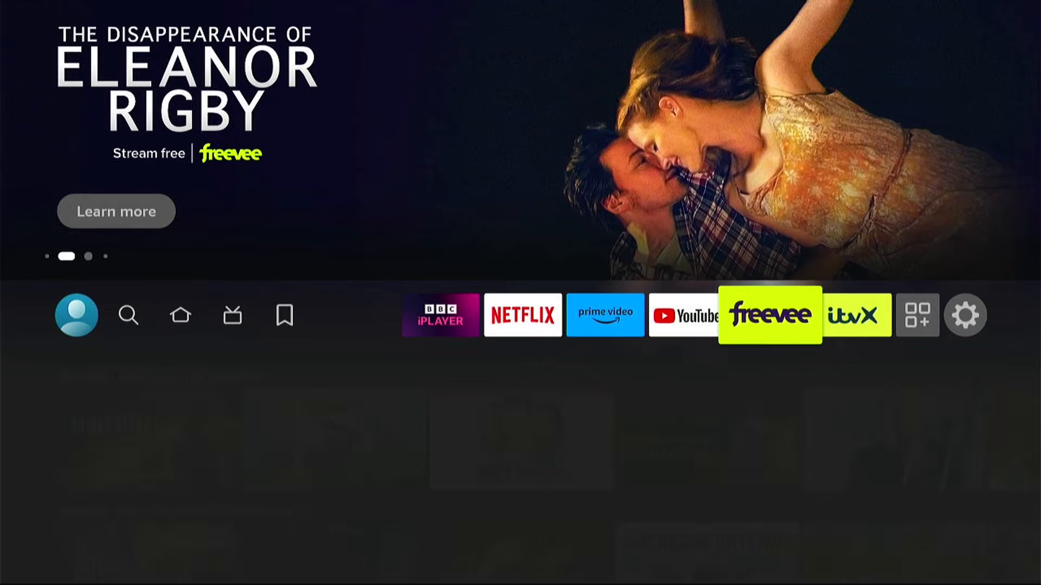
pyautogui.click(965, 316)
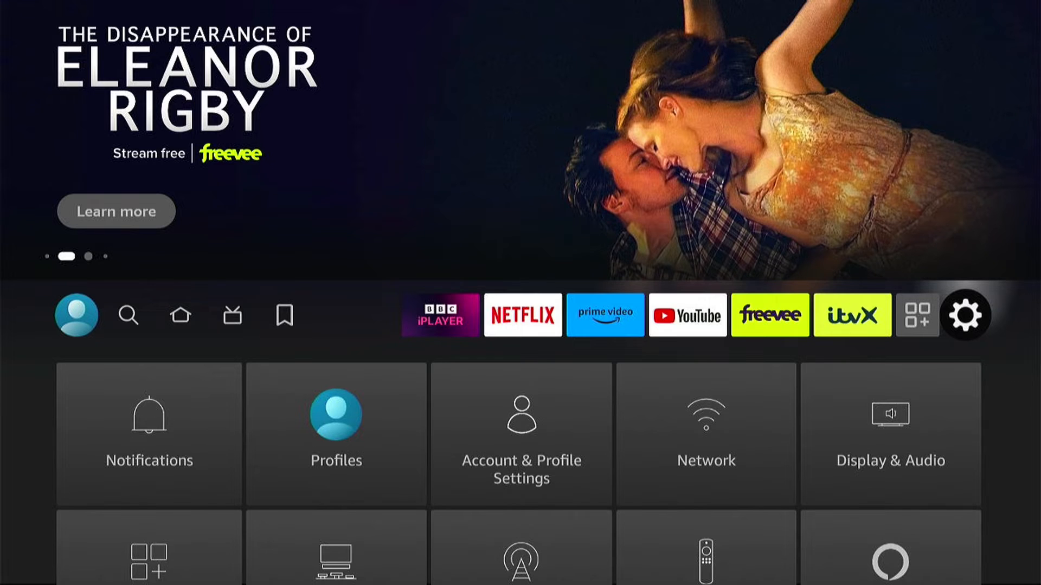
pyautogui.scroll(-3)
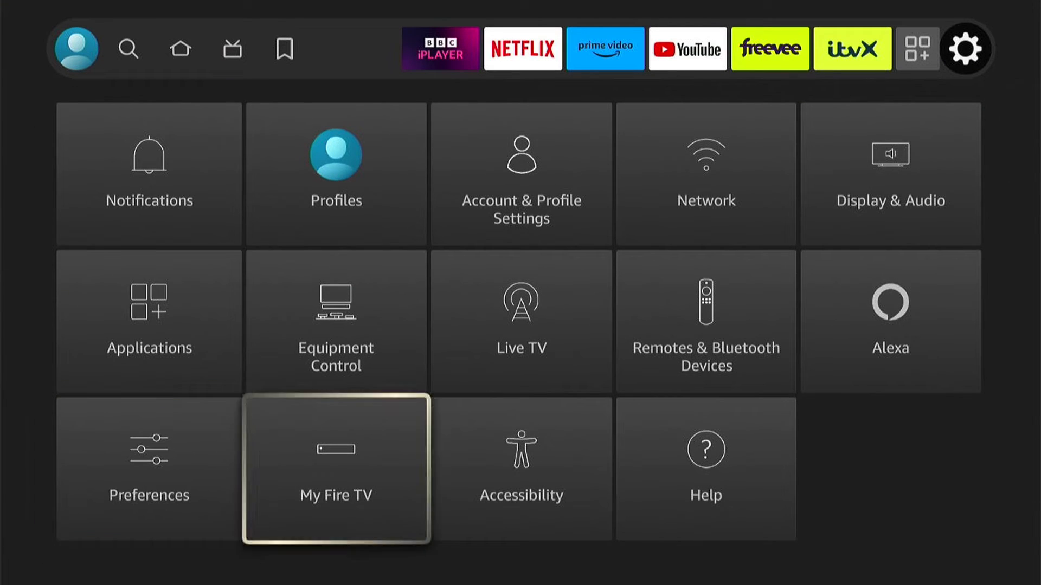
pyautogui.click(335, 467)
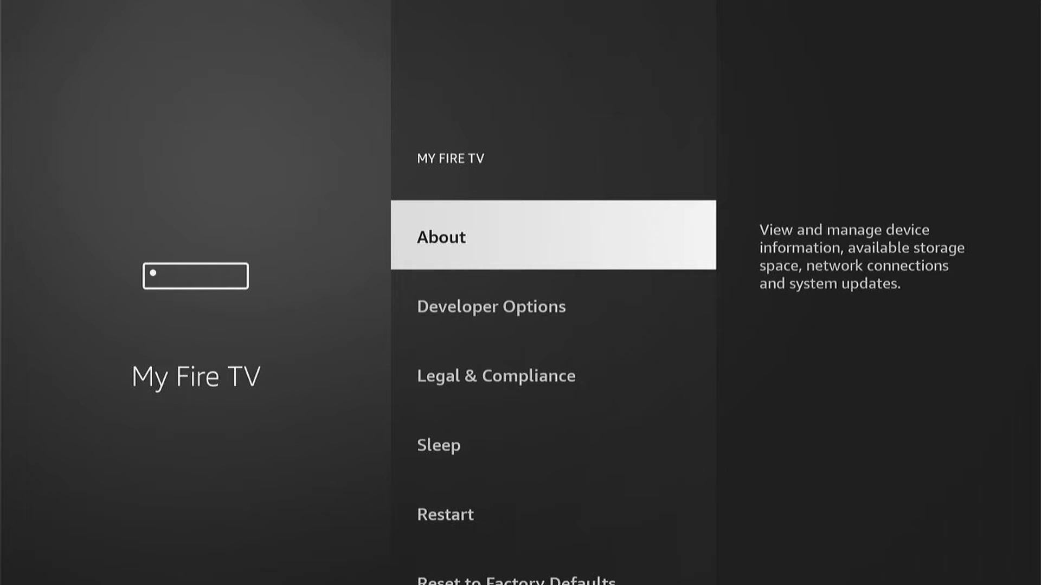